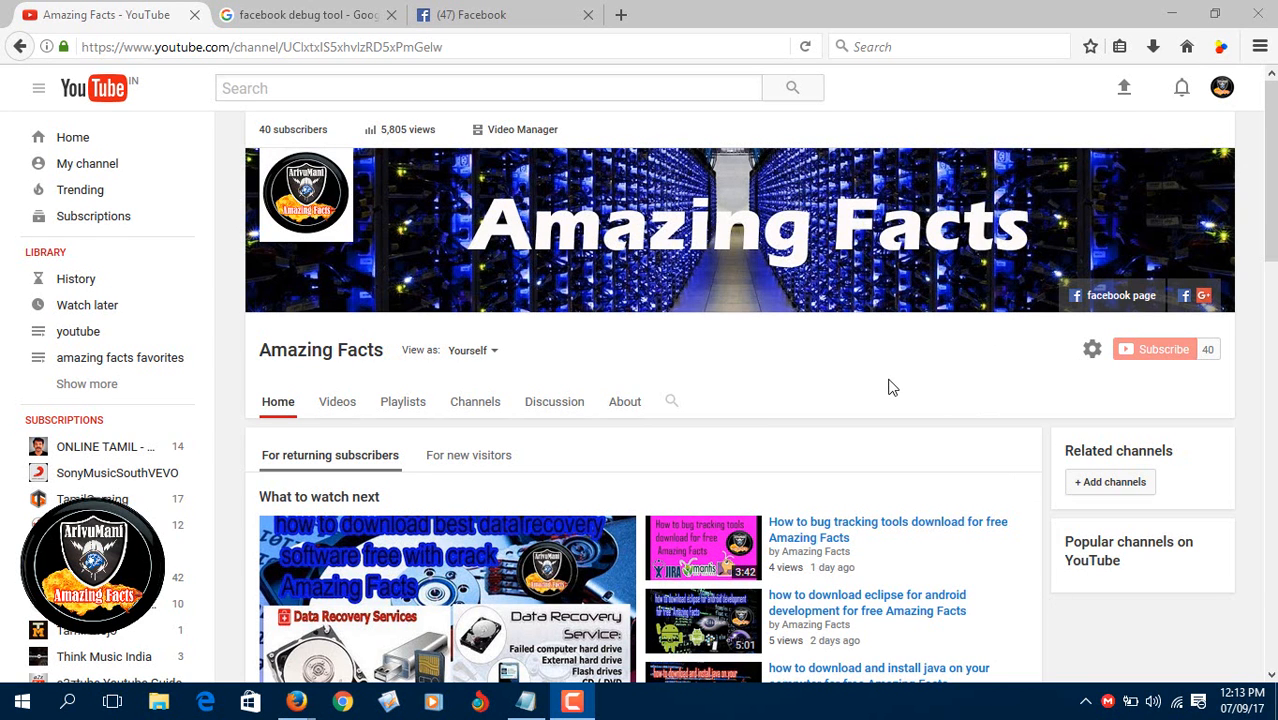
{"action": "mouse_move", "coordinate": [864, 380]}
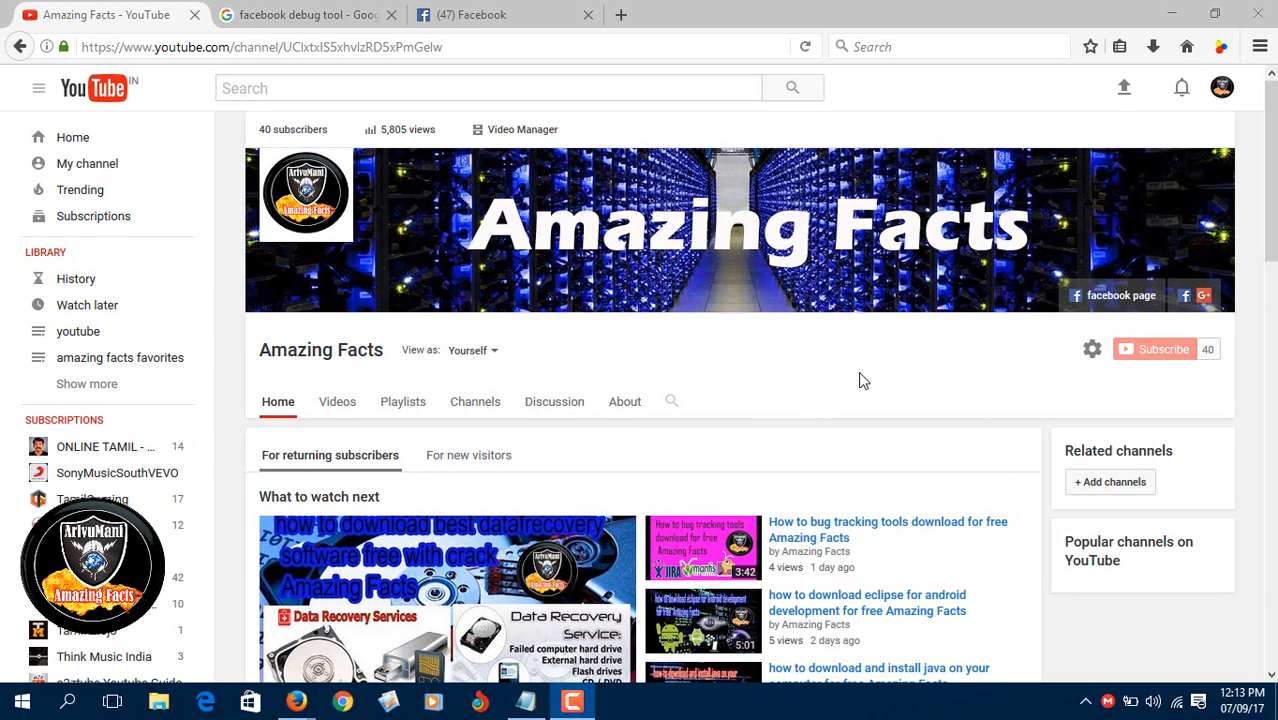
{"action": "mouse_move", "coordinate": [820, 360]}
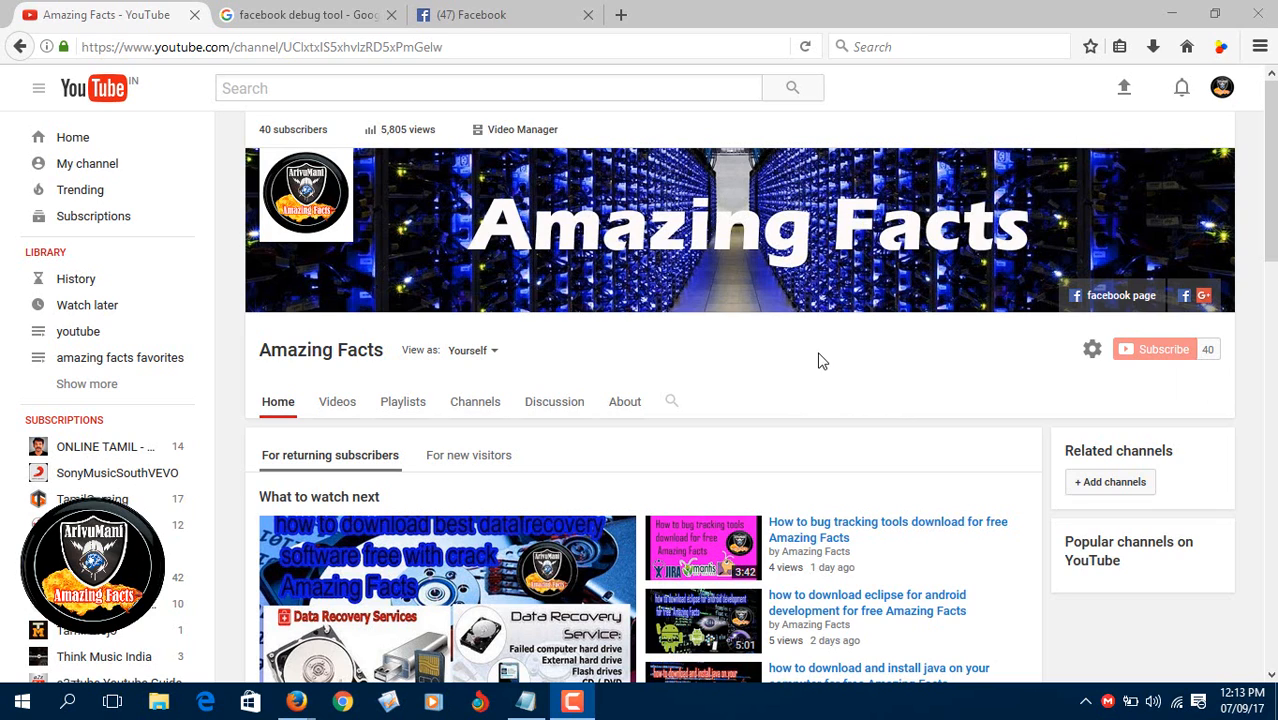
{"action": "mouse_move", "coordinate": [758, 408]}
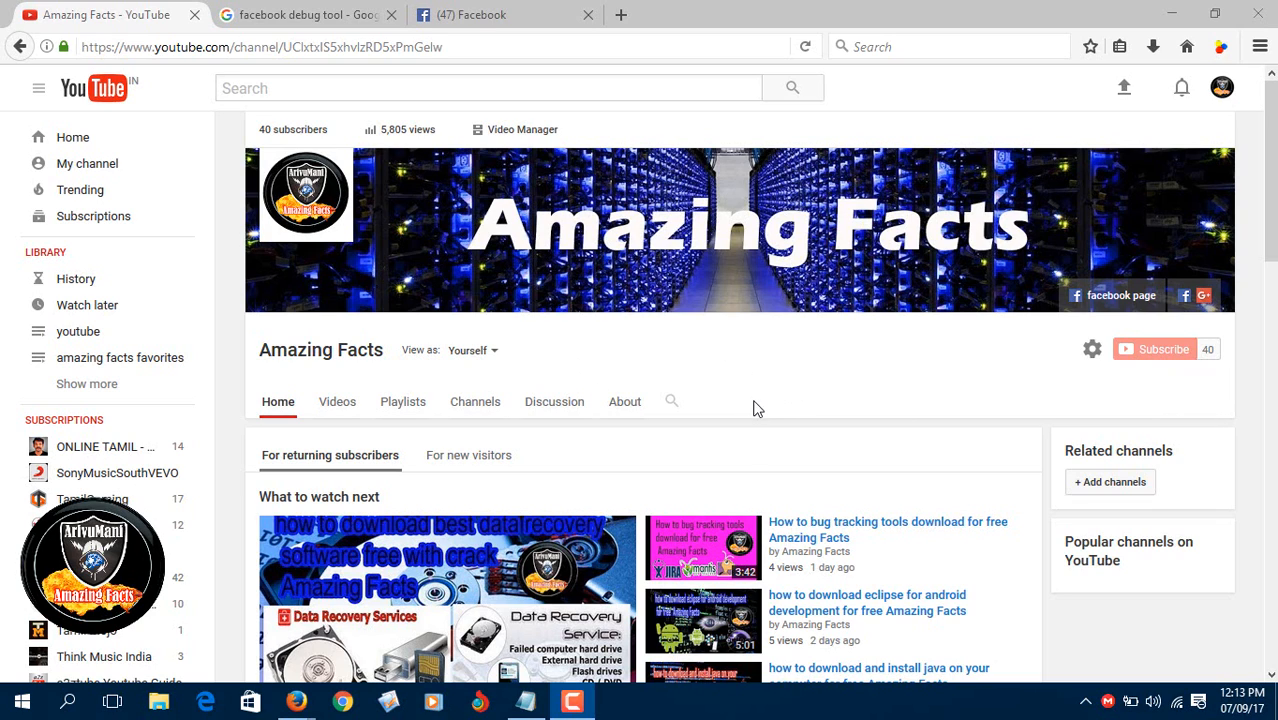
{"action": "mouse_move", "coordinate": [796, 368]}
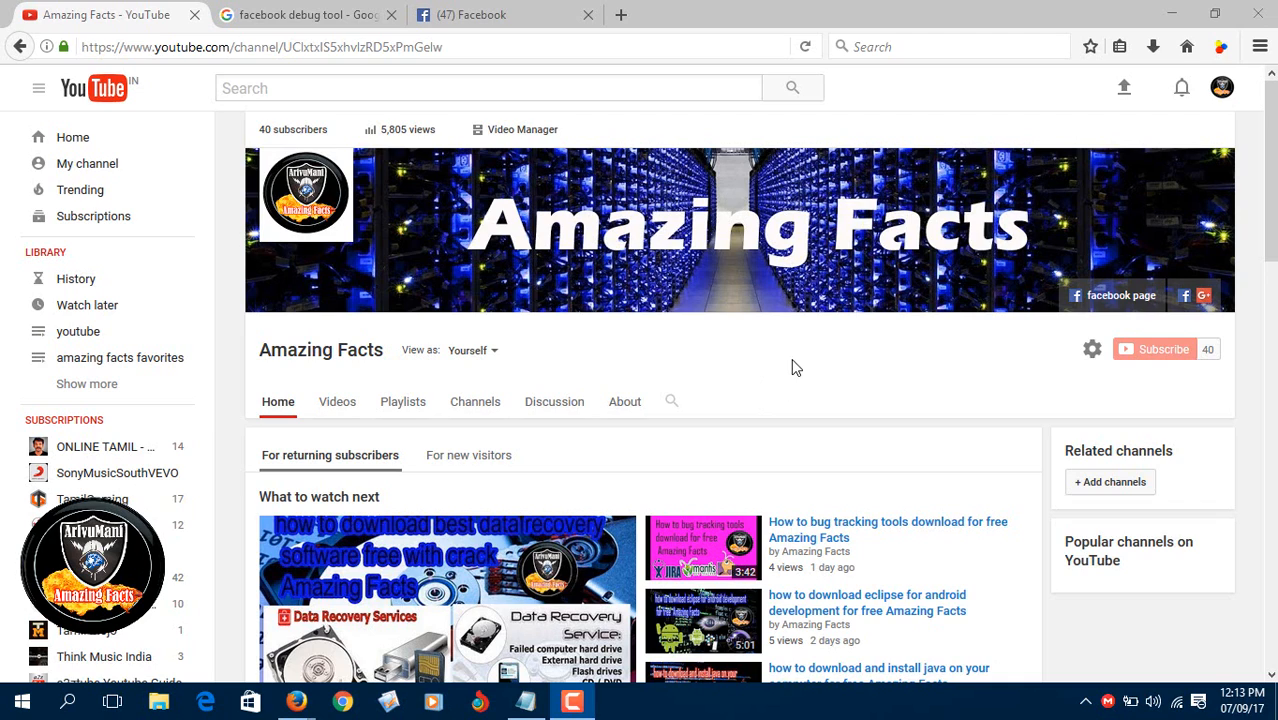
{"action": "mouse_move", "coordinate": [820, 384]}
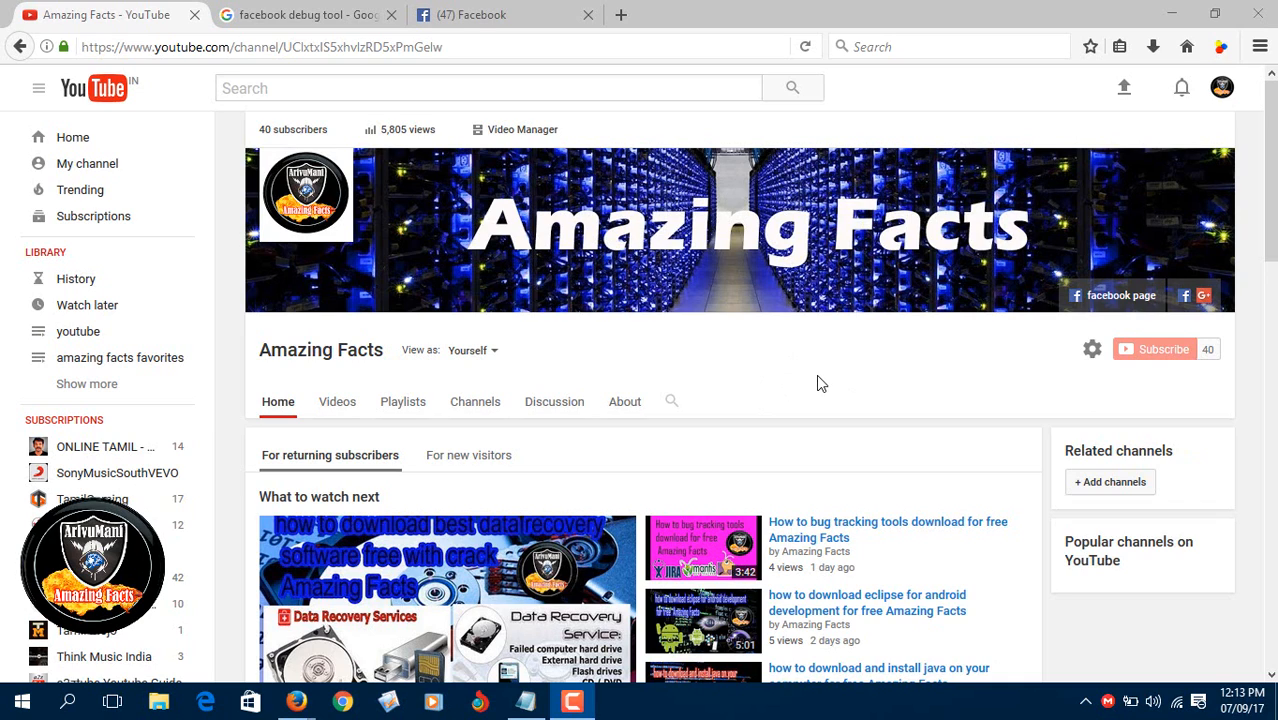
{"action": "mouse_move", "coordinate": [728, 144]}
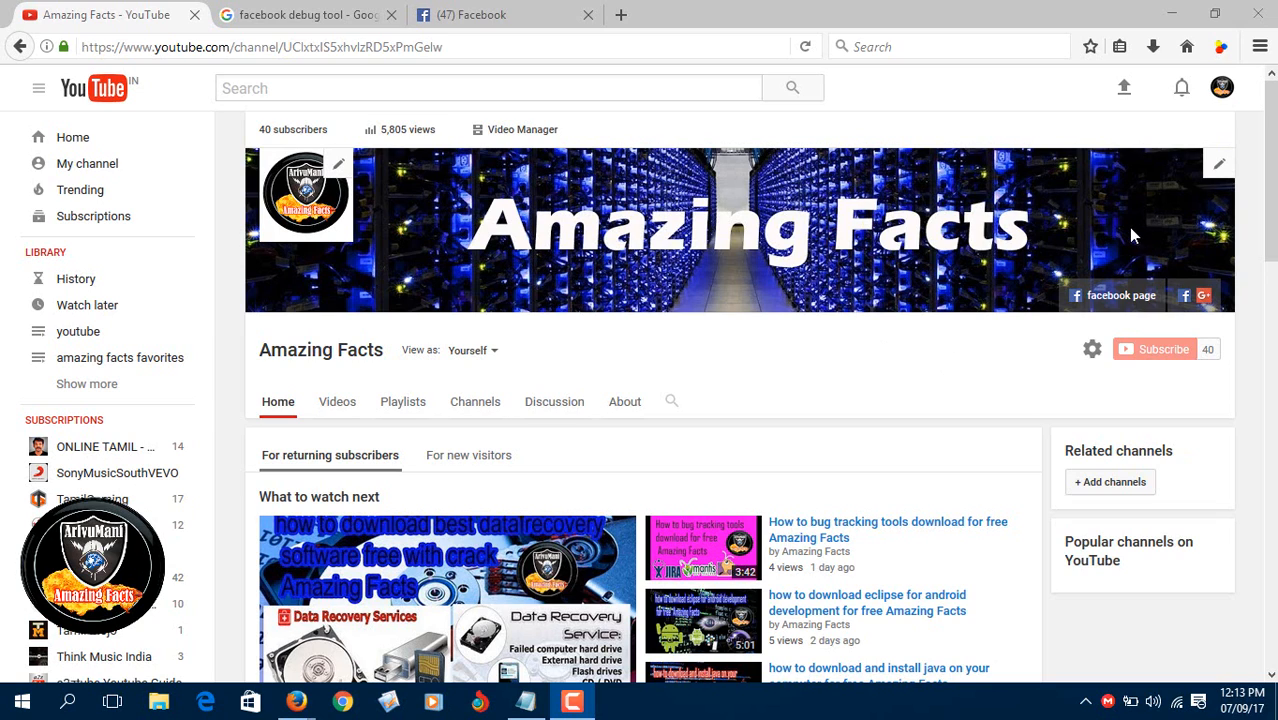
{"action": "mouse_move", "coordinate": [960, 312]}
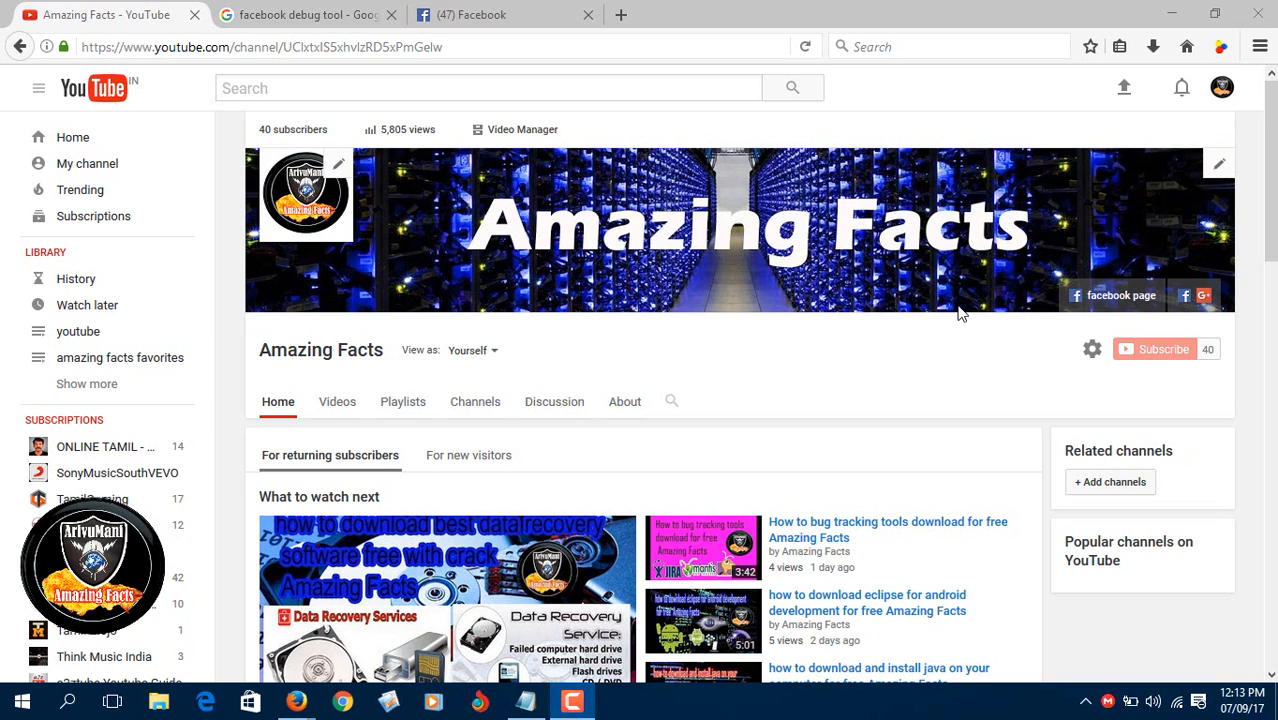
{"action": "mouse_move", "coordinate": [868, 328]}
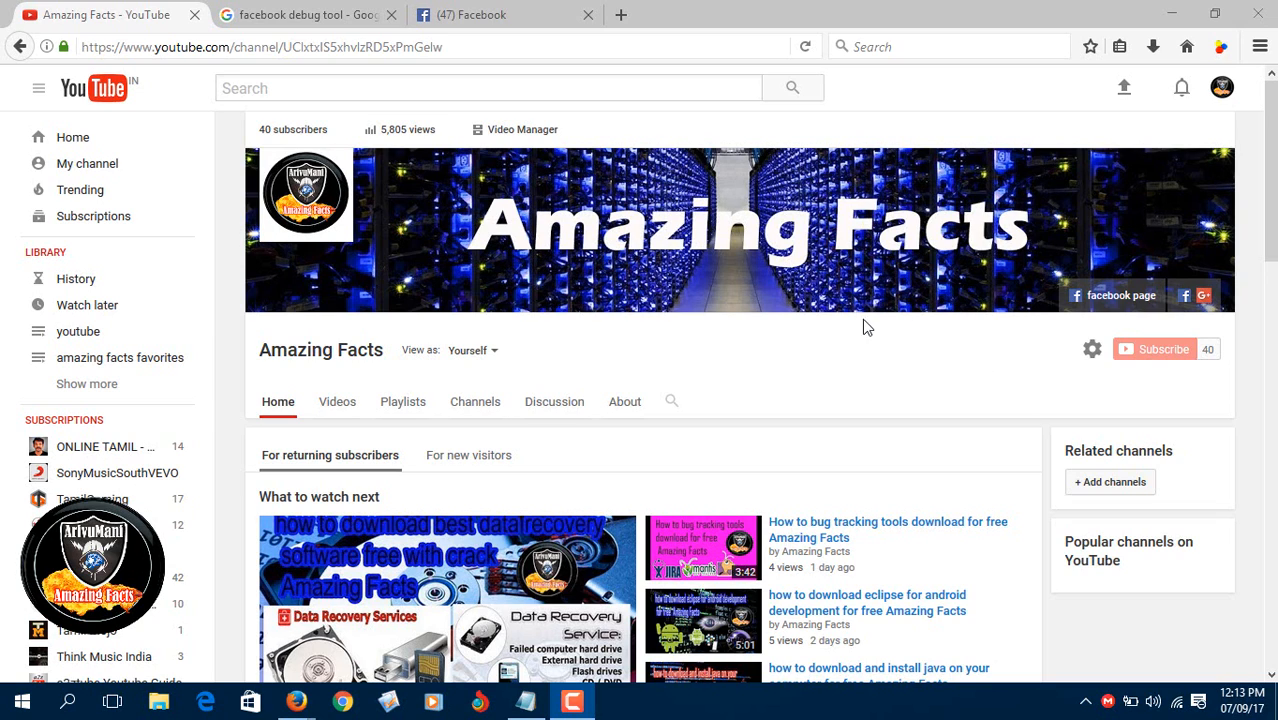
Step: Return to the Google results for "facebook debug tool" and load the Open Graph Debugger result
{"action": "scroll", "scroll_direction": "down", "scroll_amount": 3}
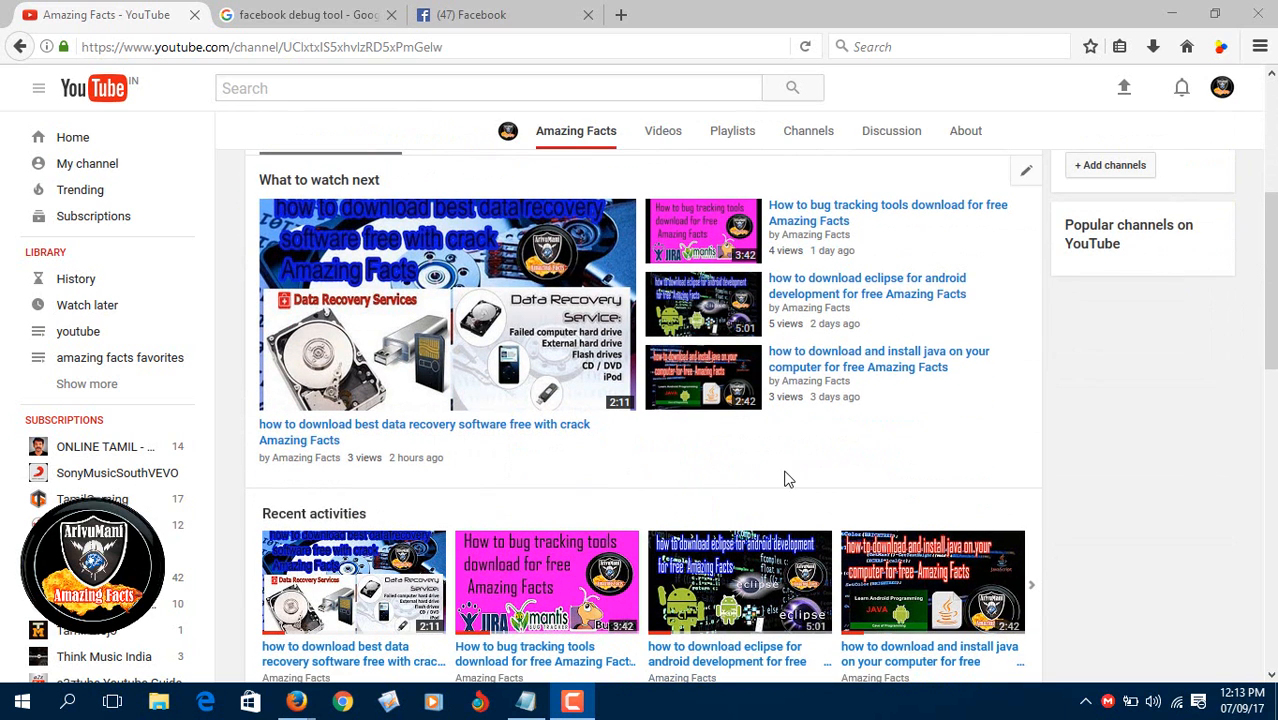
{"action": "mouse_move", "coordinate": [562, 478]}
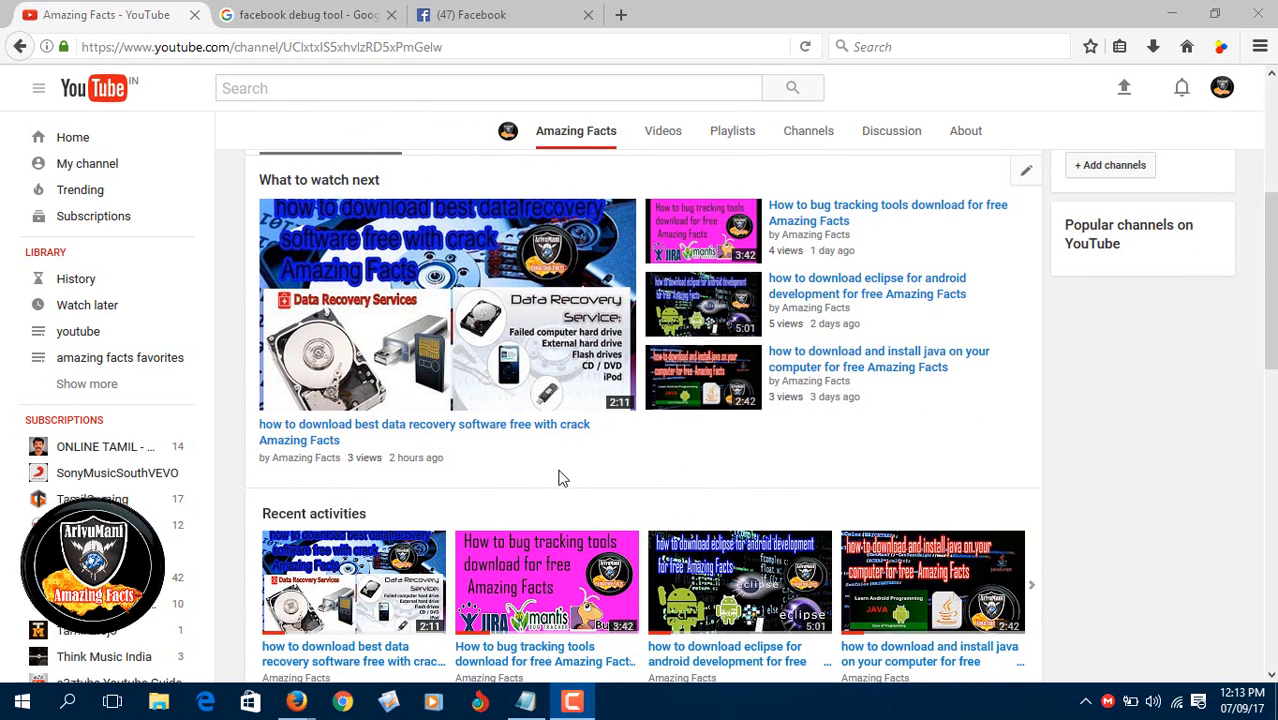
{"action": "right_click", "coordinate": [424, 424]}
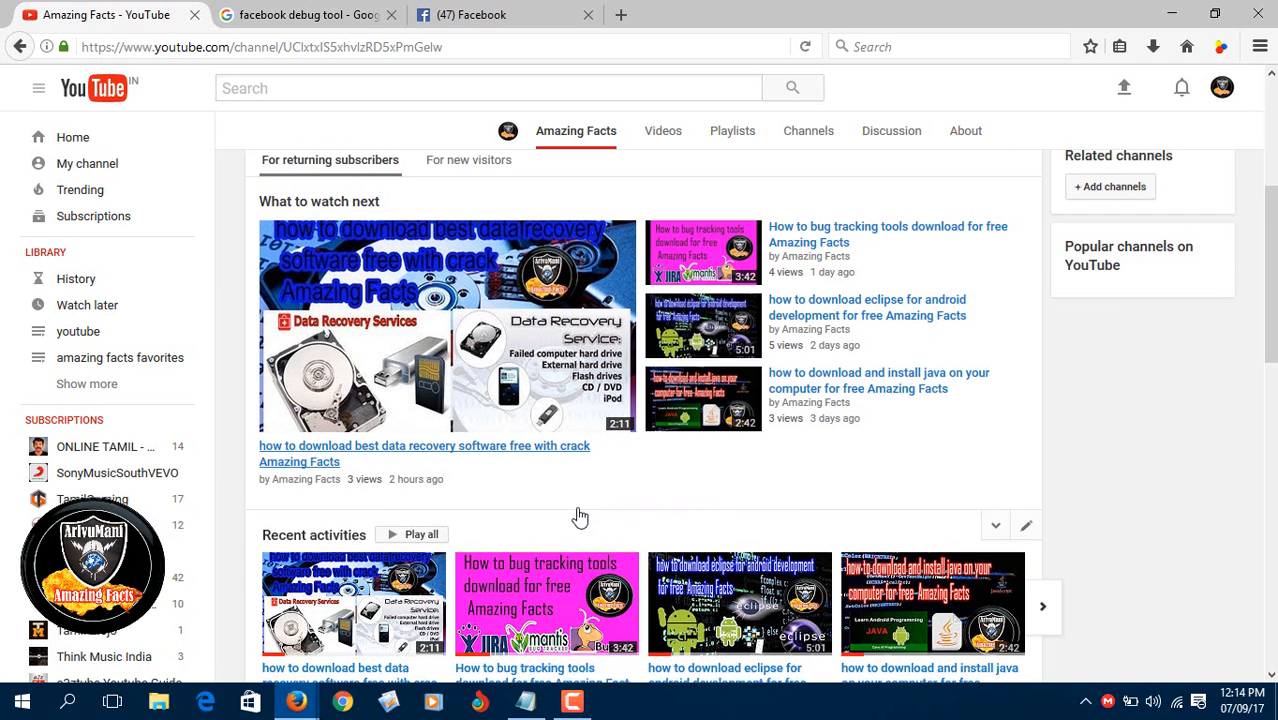
{"action": "left_click", "coordinate": [304, 14]}
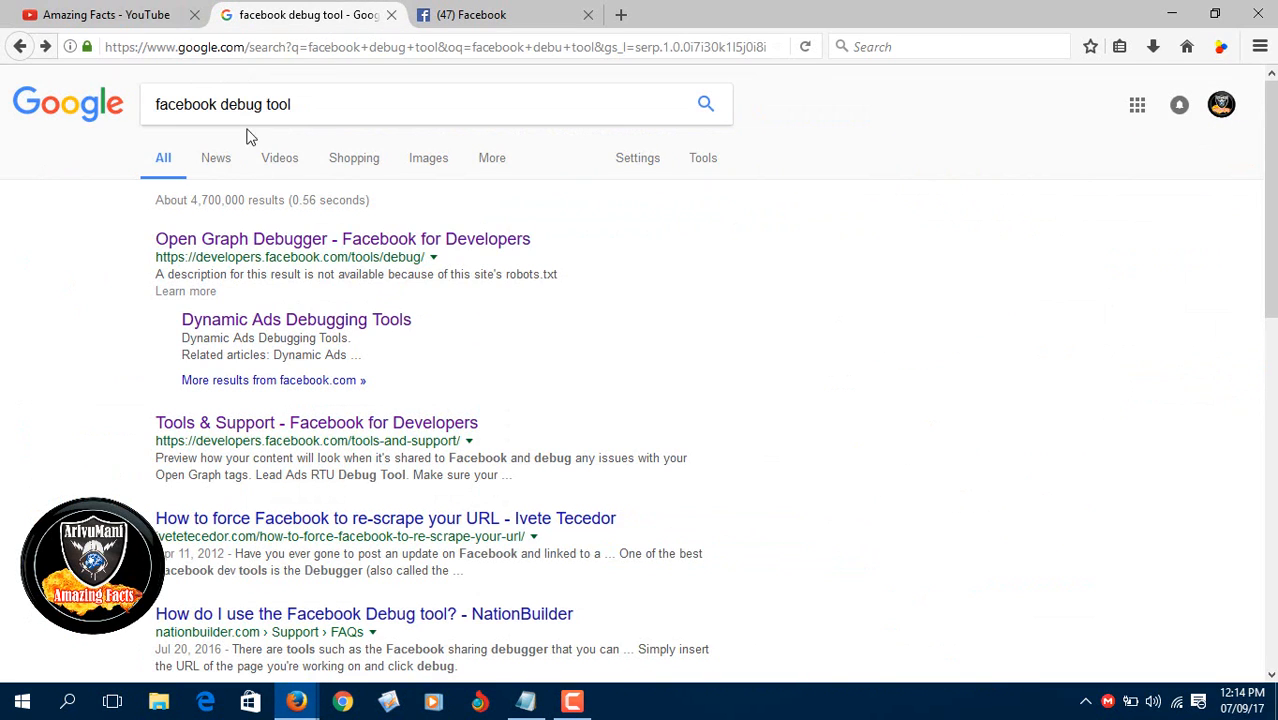
{"action": "mouse_move", "coordinate": [304, 118]}
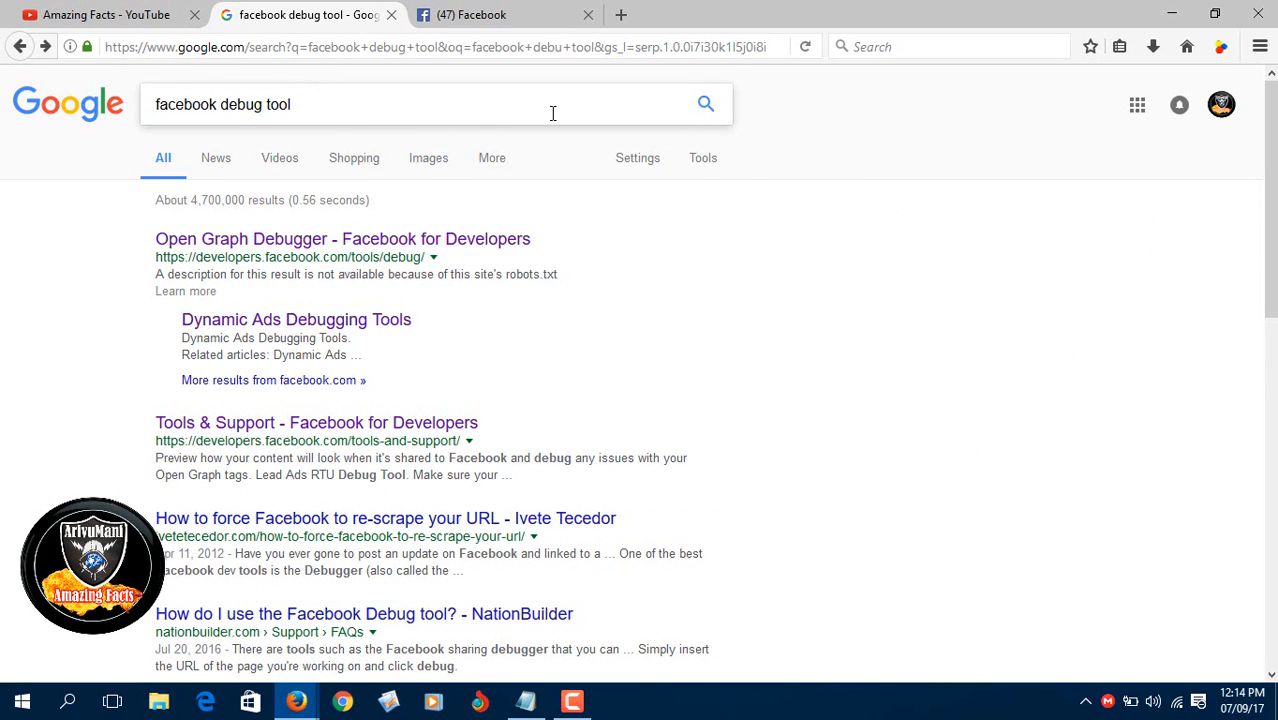
{"action": "mouse_move", "coordinate": [716, 120]}
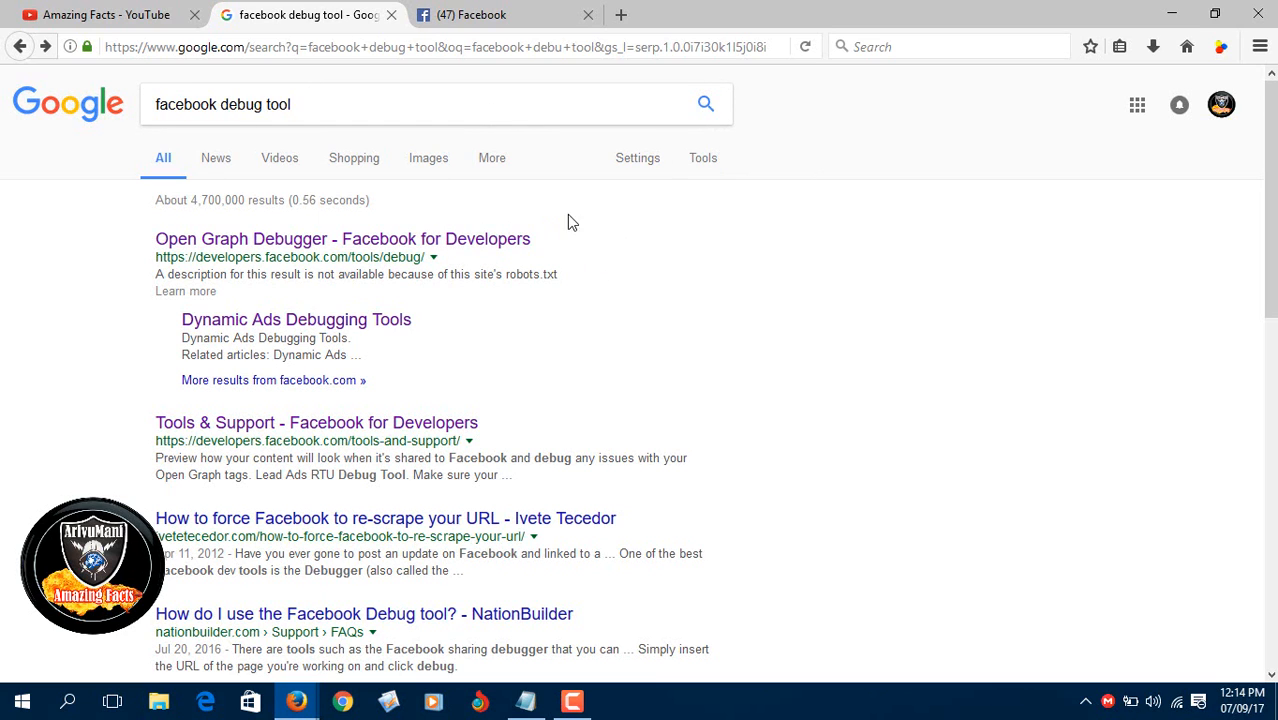
{"action": "left_click", "coordinate": [342, 238]}
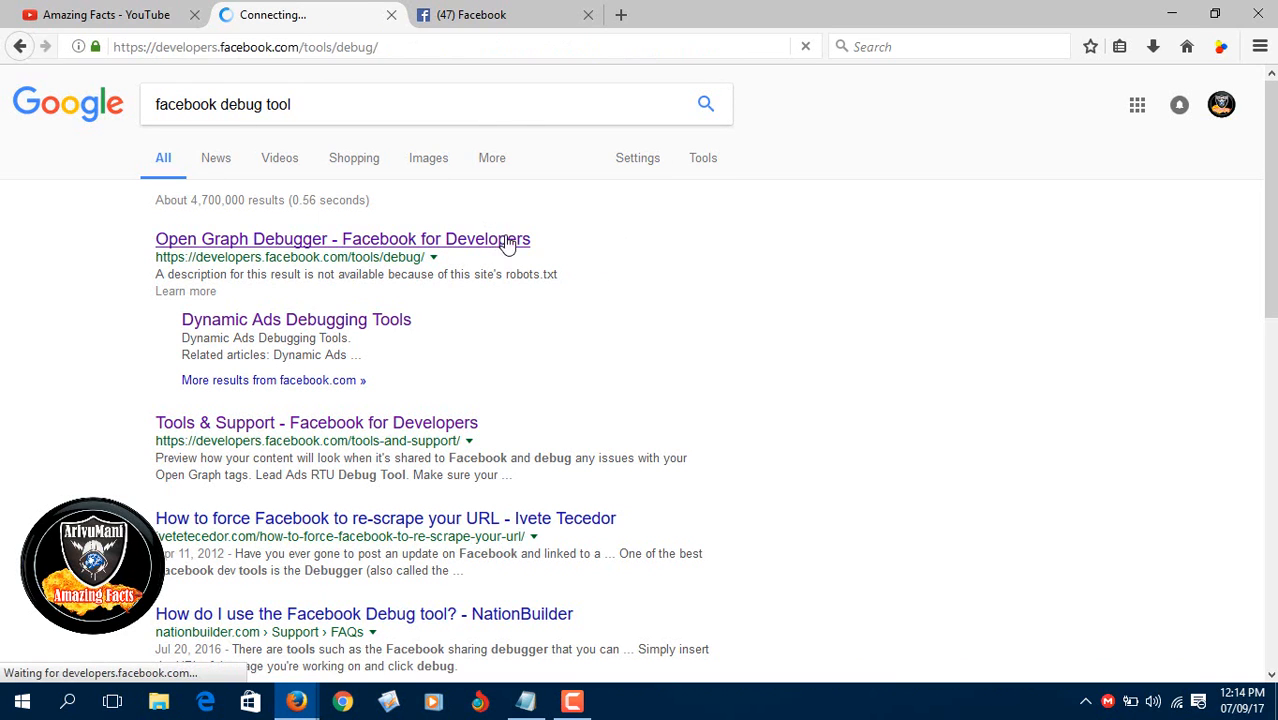
Step: Paste the YouTube video URL into the debugger and run Debug, which reports it was never shared
{"action": "left_click", "coordinate": [342, 238]}
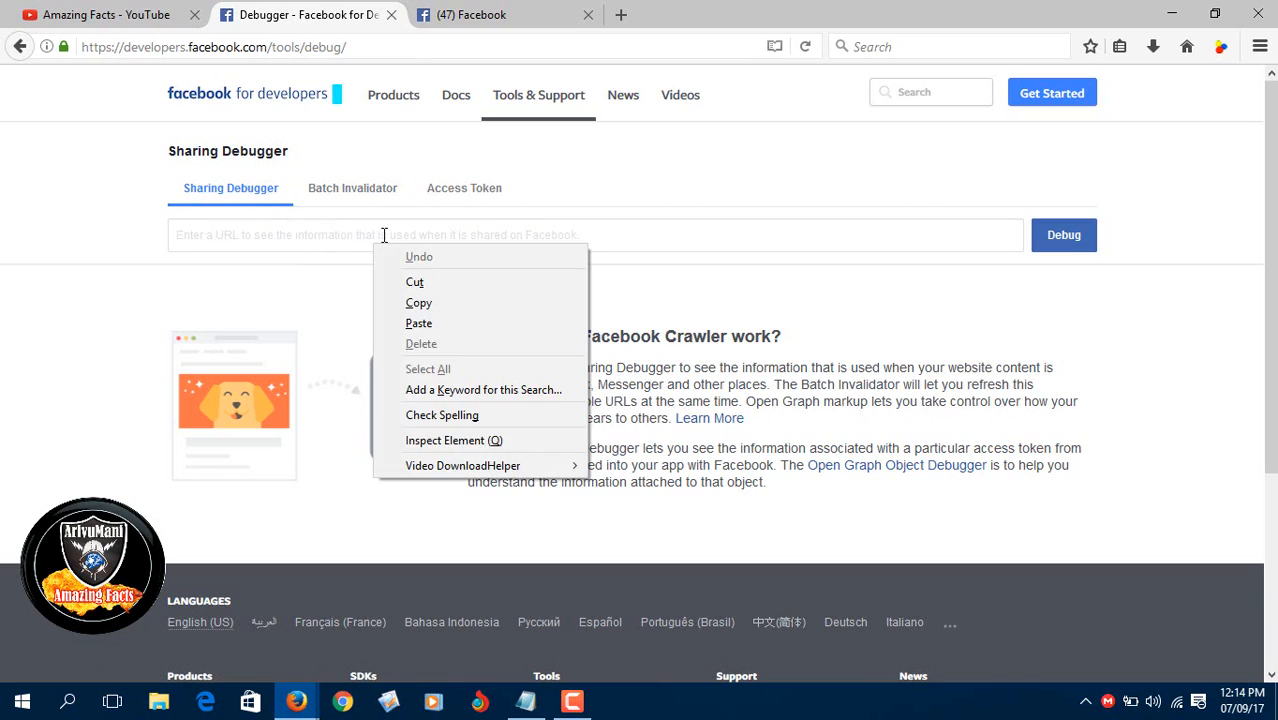
{"action": "left_click", "coordinate": [418, 324]}
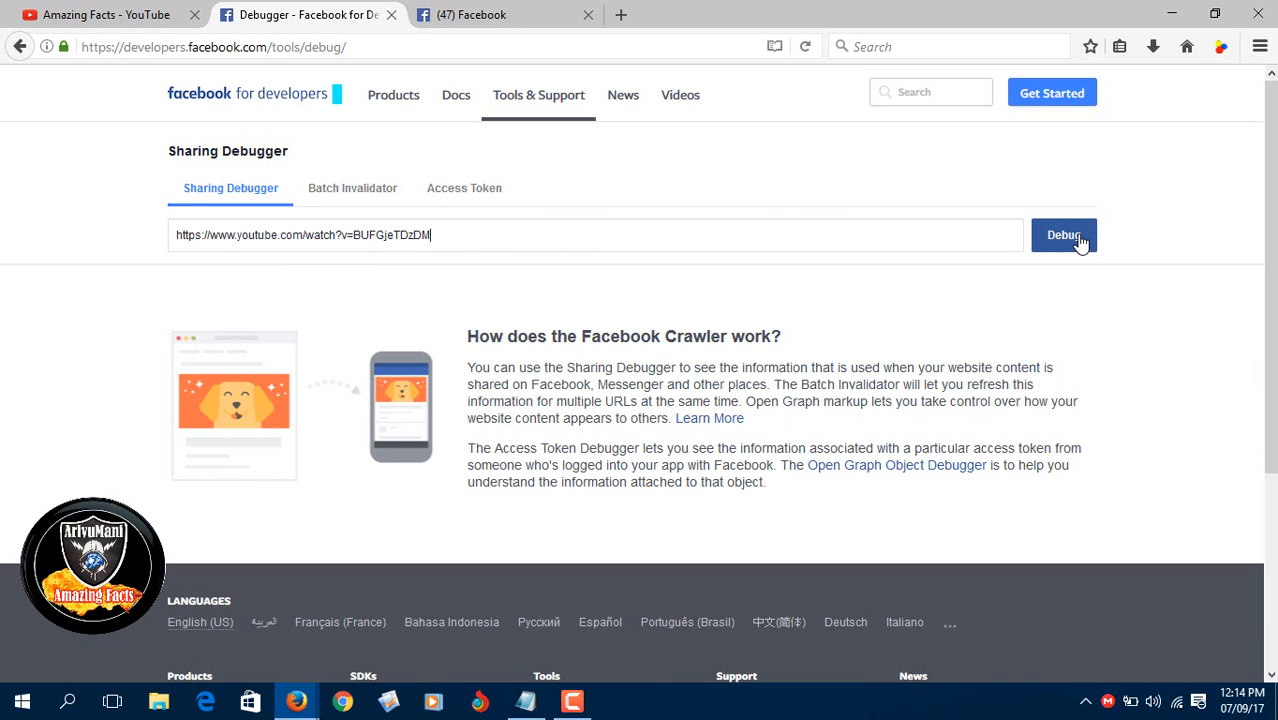
{"action": "left_click", "coordinate": [1064, 236]}
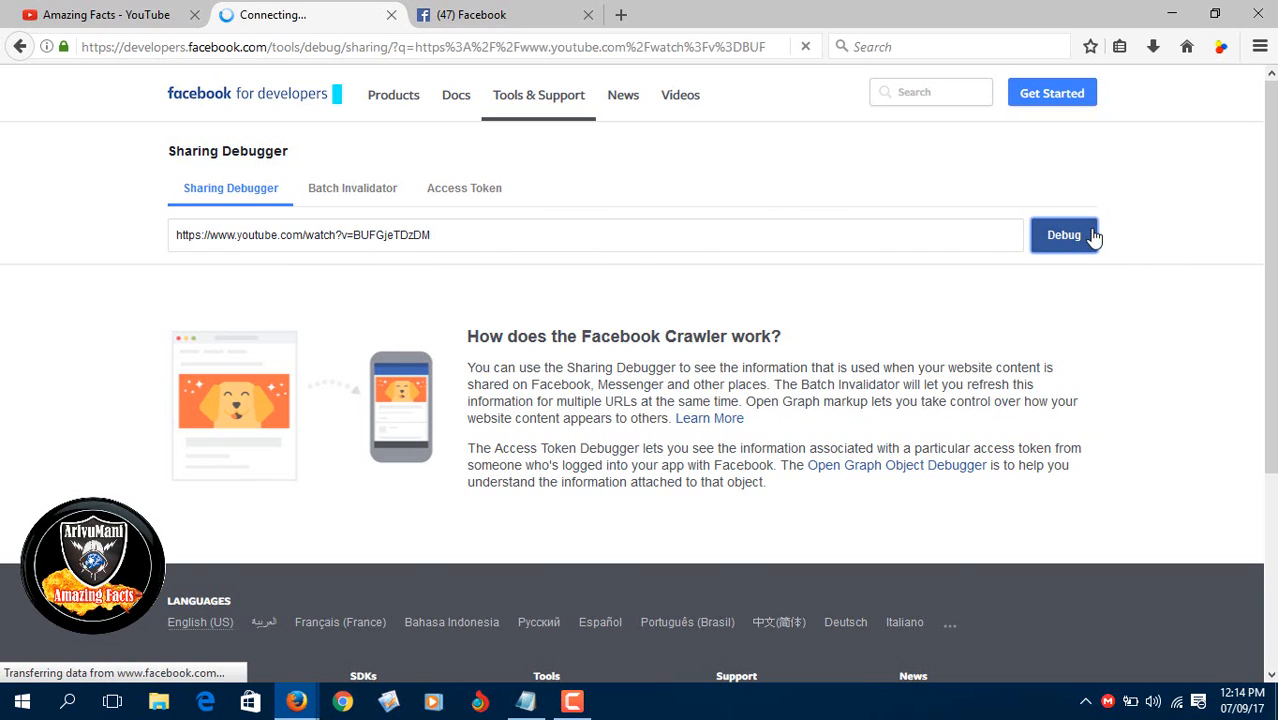
{"action": "left_click", "coordinate": [1064, 236]}
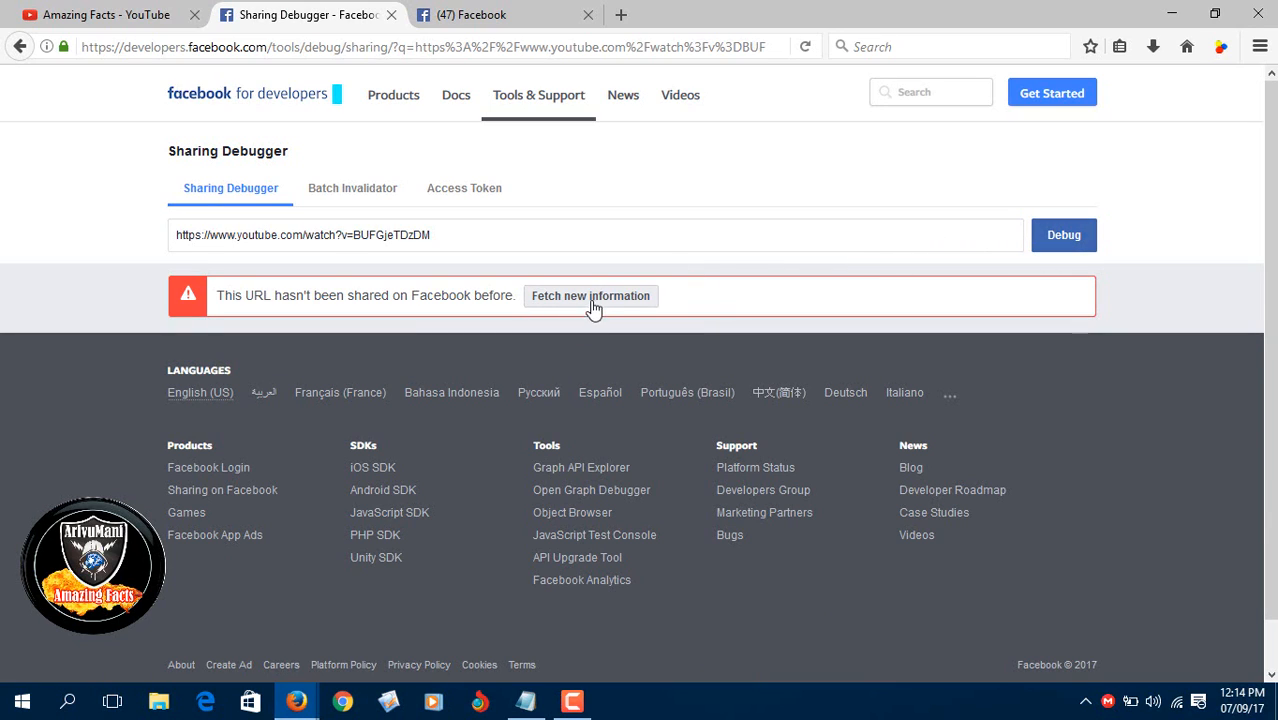
Step: Fetch new scrape information for the video link and reveal all scraper warnings
{"action": "left_click", "coordinate": [590, 296]}
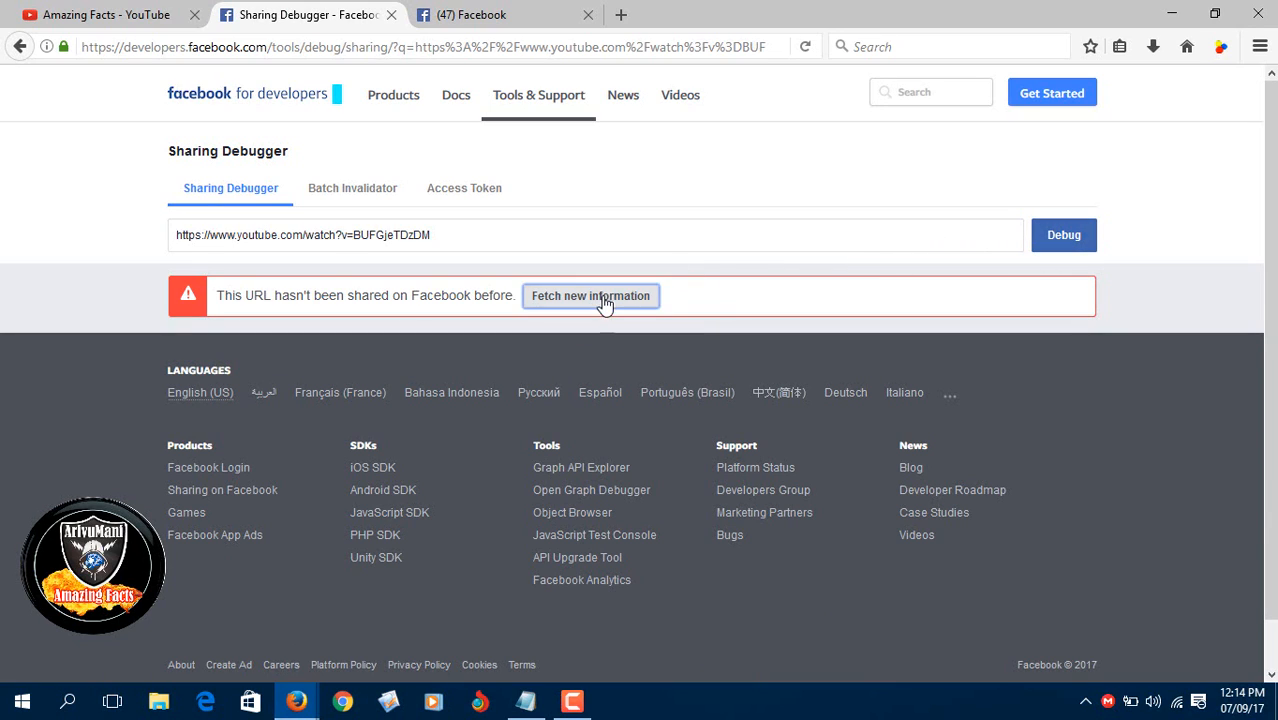
{"action": "left_click", "coordinate": [590, 296]}
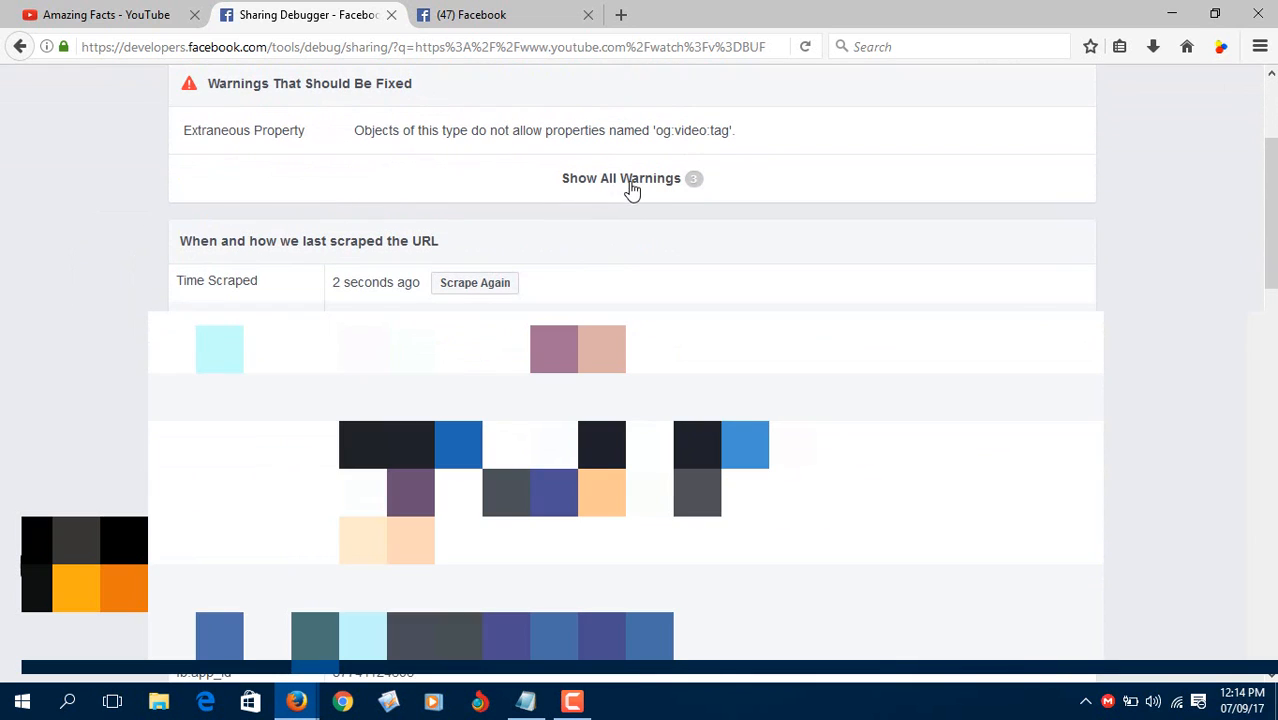
{"action": "left_click", "coordinate": [620, 178]}
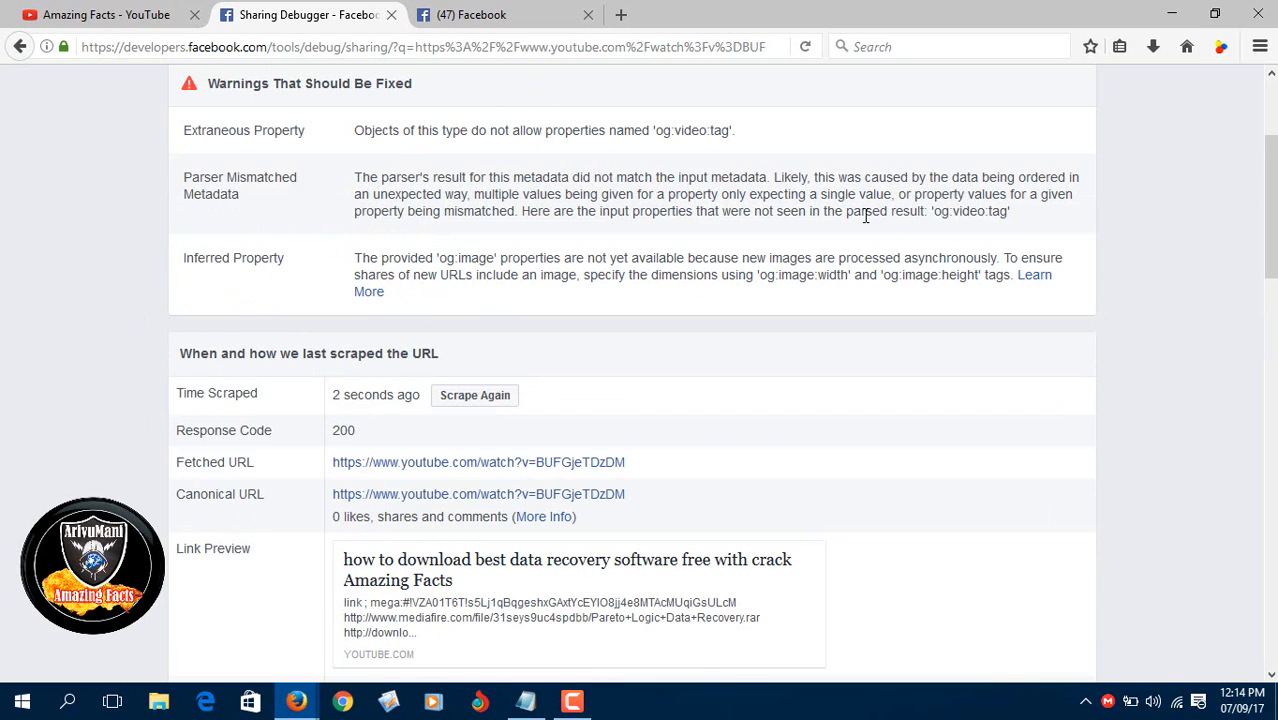
Step: Review the fresh link preview and Open Graph properties, leaving the URL highlighted
{"action": "scroll", "scroll_direction": "down", "scroll_amount": 3}
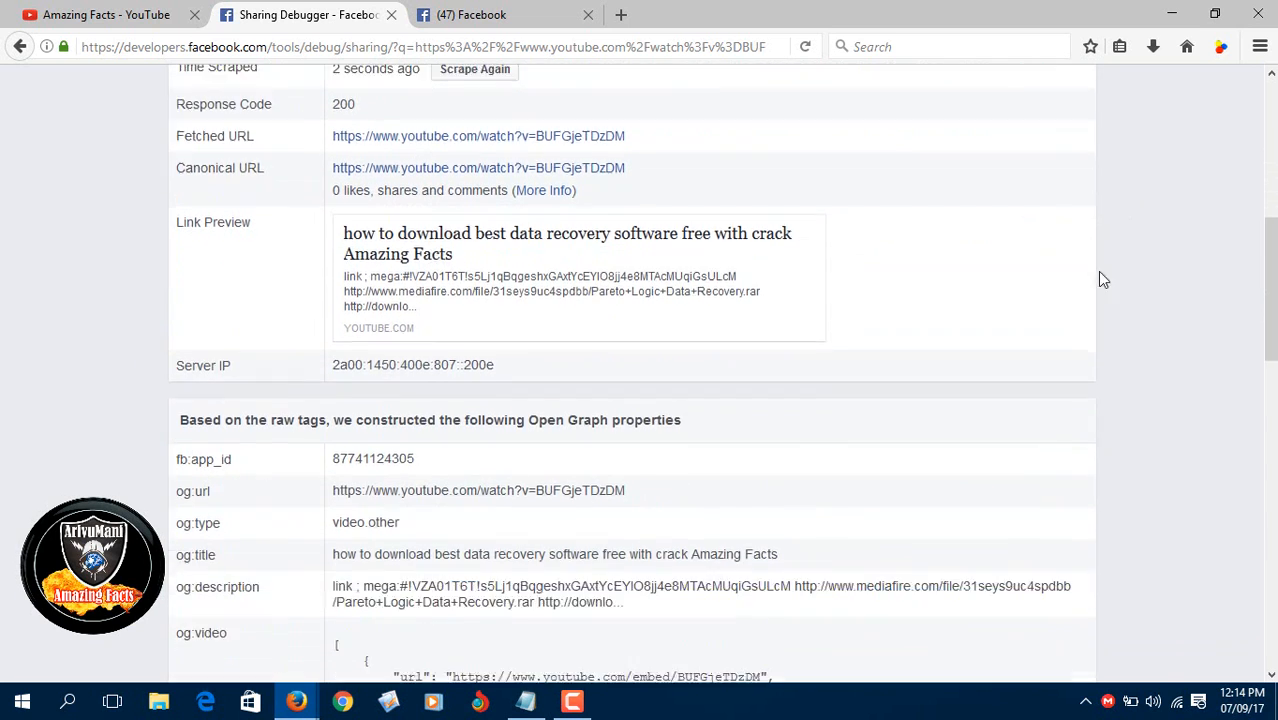
{"action": "scroll", "scroll_direction": "down", "scroll_amount": 3}
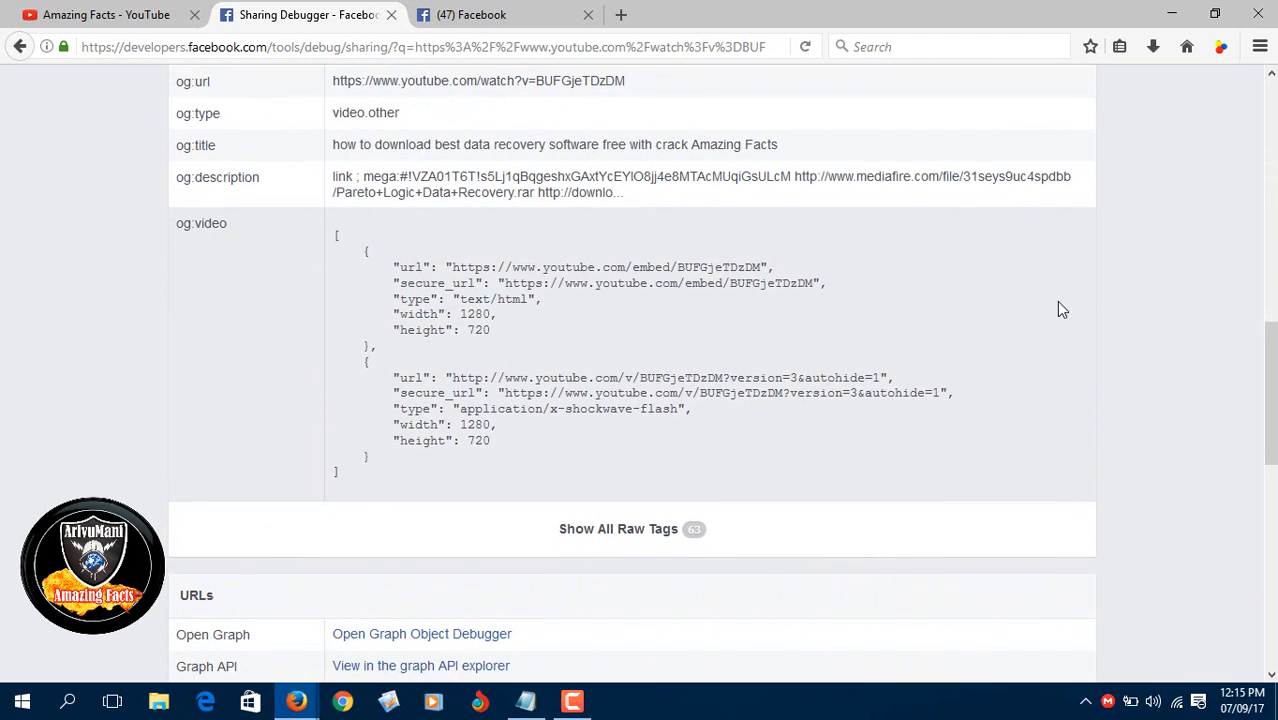
{"action": "scroll", "scroll_direction": "down", "scroll_amount": 3}
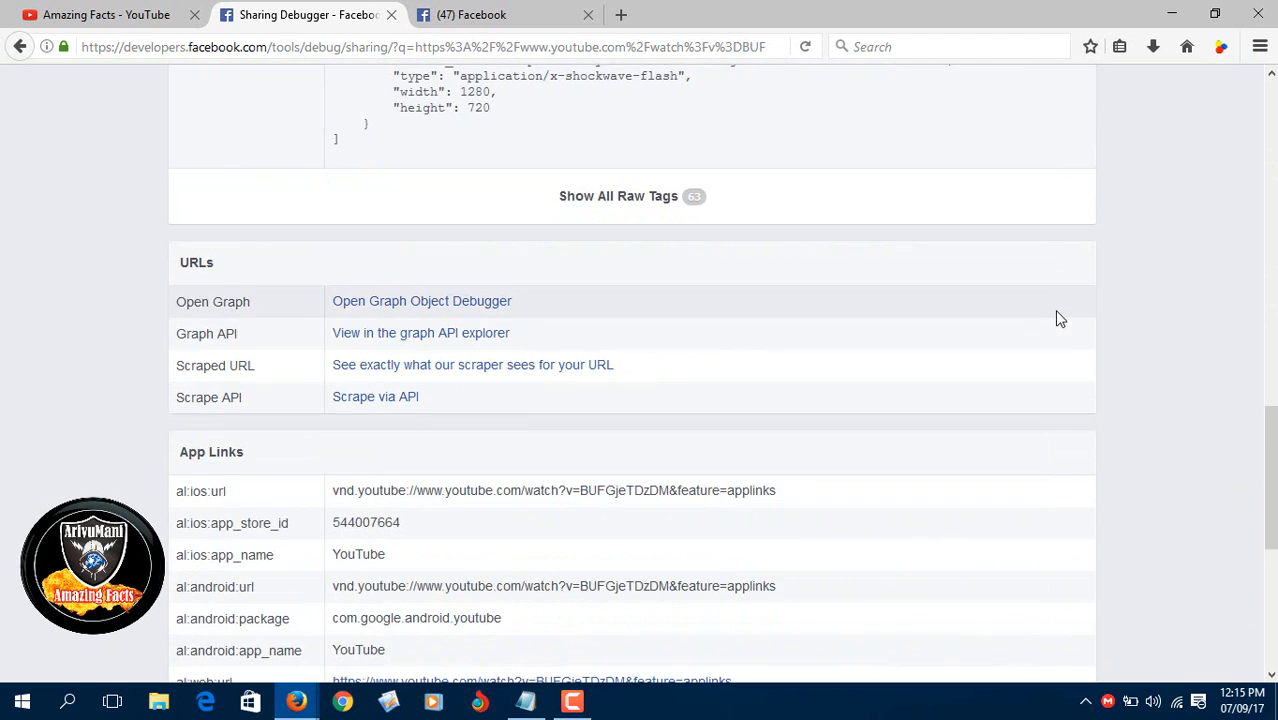
{"action": "scroll", "scroll_direction": "up", "scroll_amount": 3}
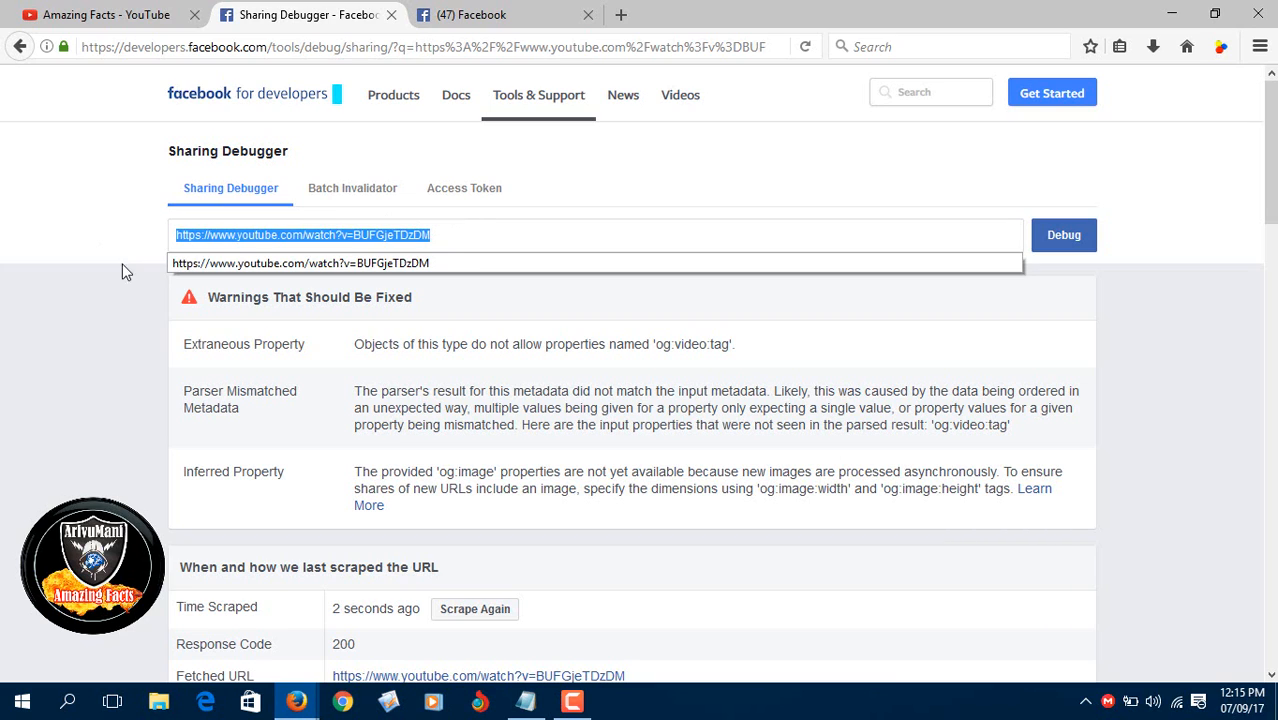
{"action": "left_click", "coordinate": [350, 236]}
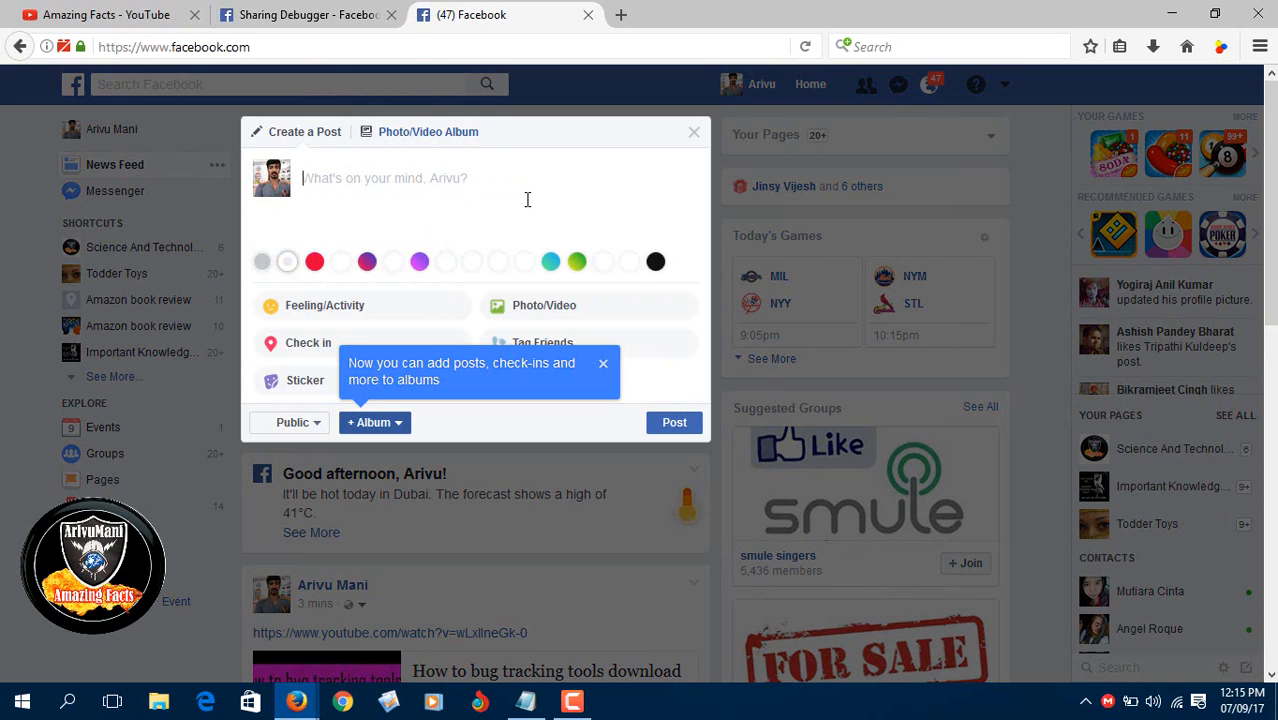
{"action": "type", "text": "https://www.youtube.com/watch?v=BUFGjeTDzDM"}
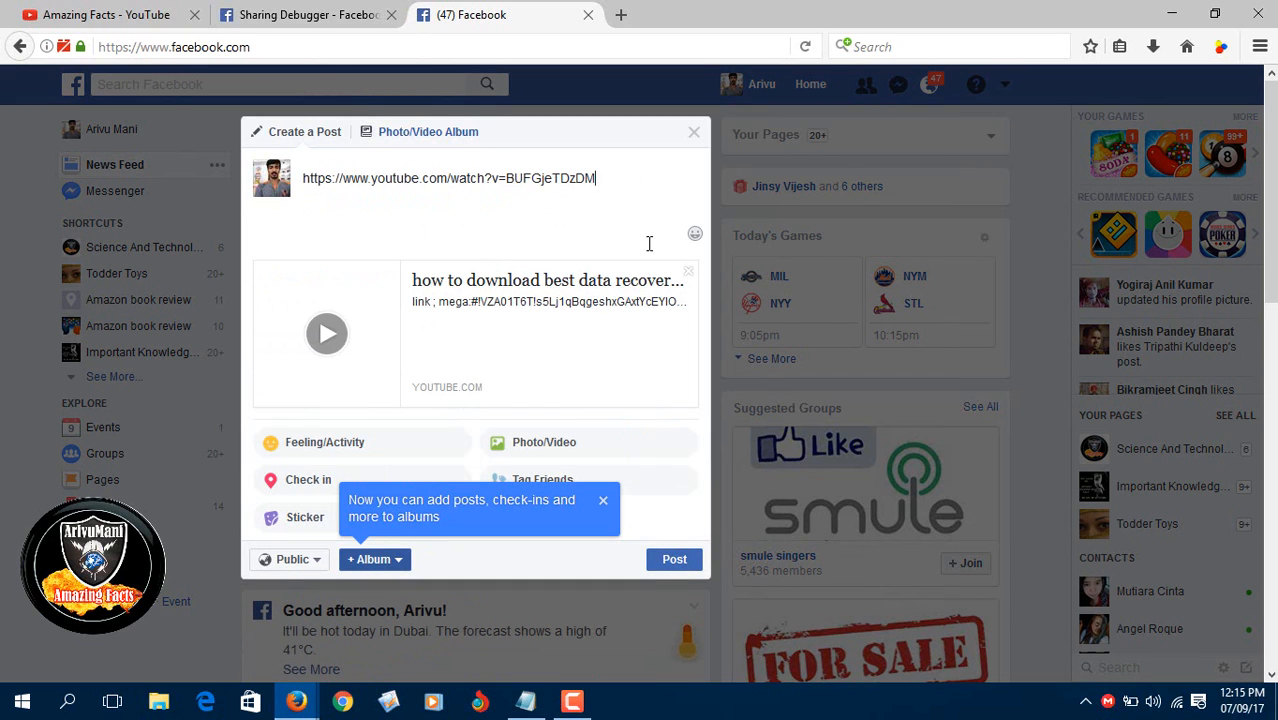